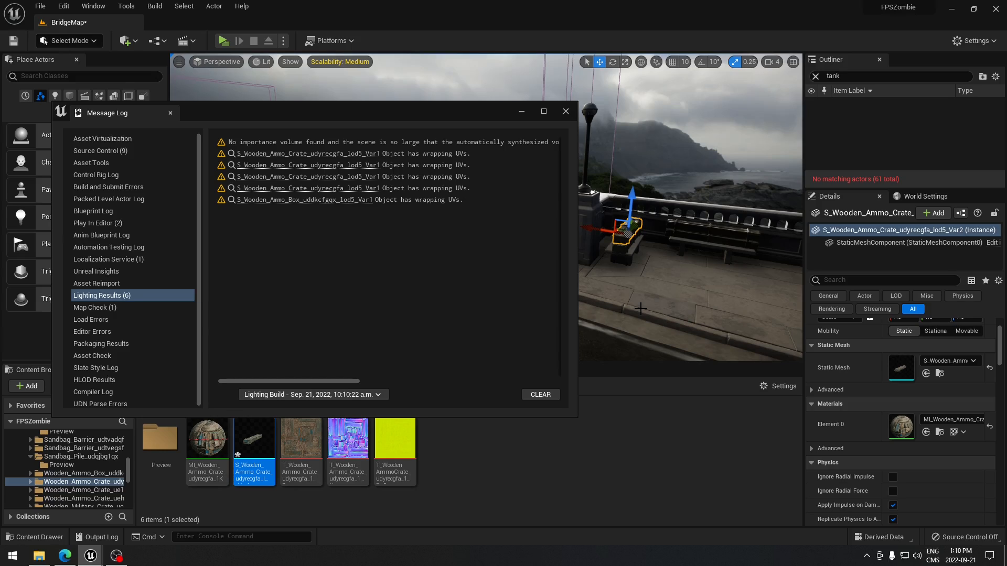
mouse_move(532, 259)
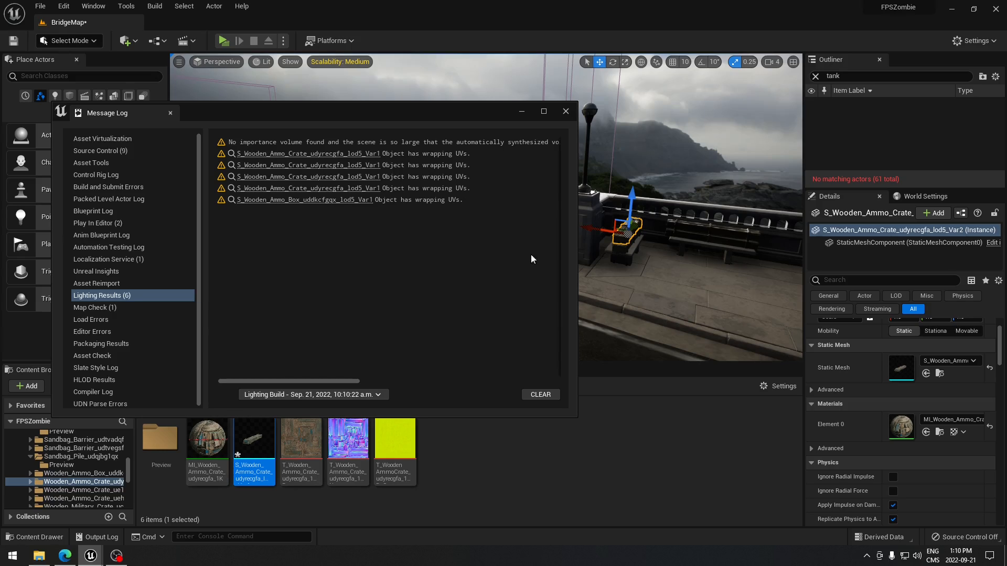
- Close the lighting log, set the ammo box mesh's Light Map Coordinate Index to 1, and return to BridgeMap
left_click(154, 6)
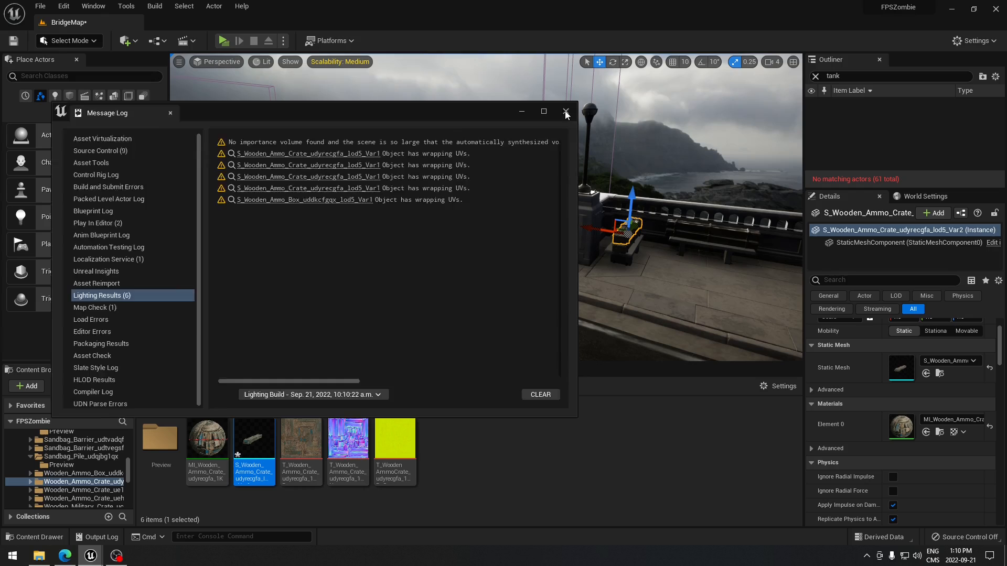
left_click(566, 112)
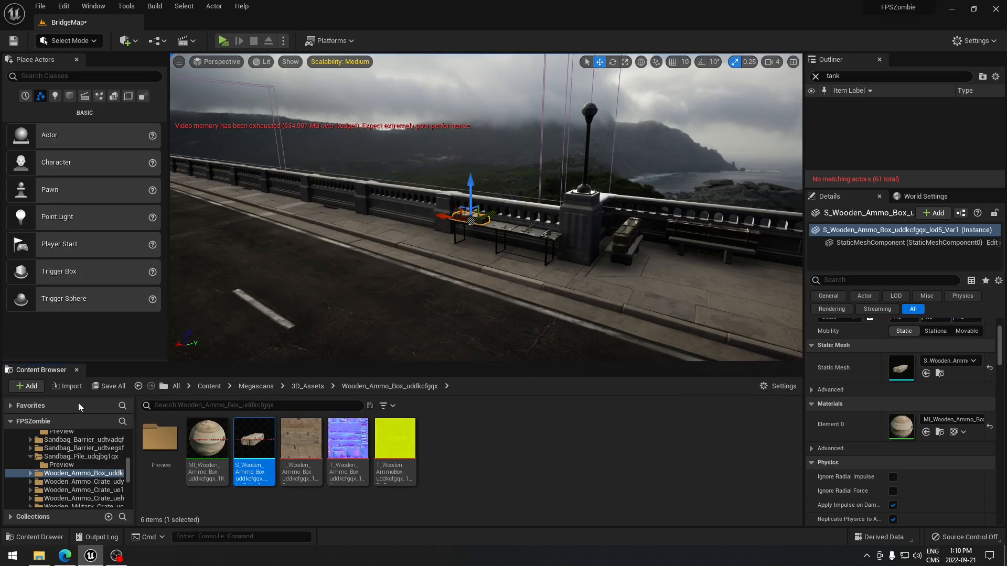
double_click(254, 439)
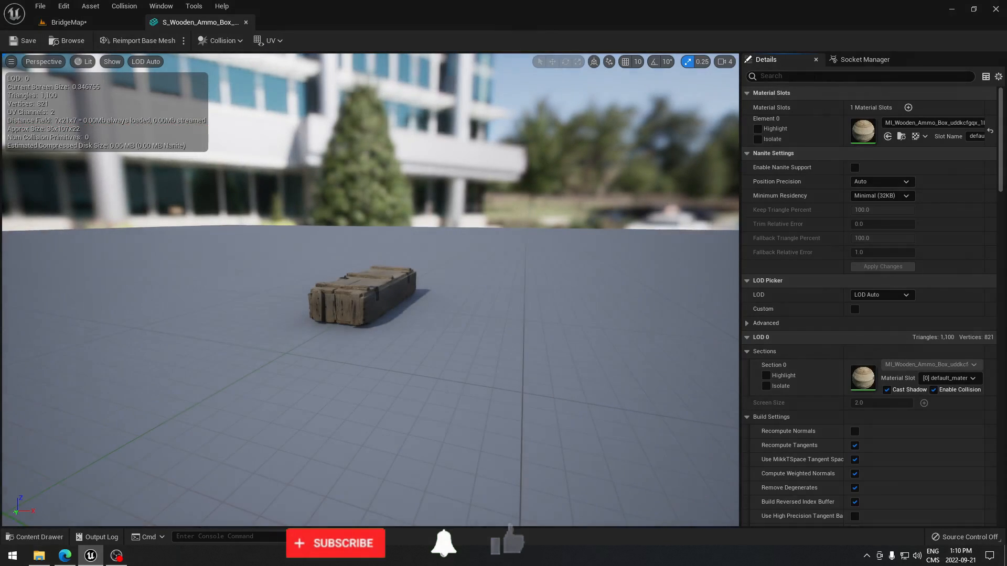
type("light")
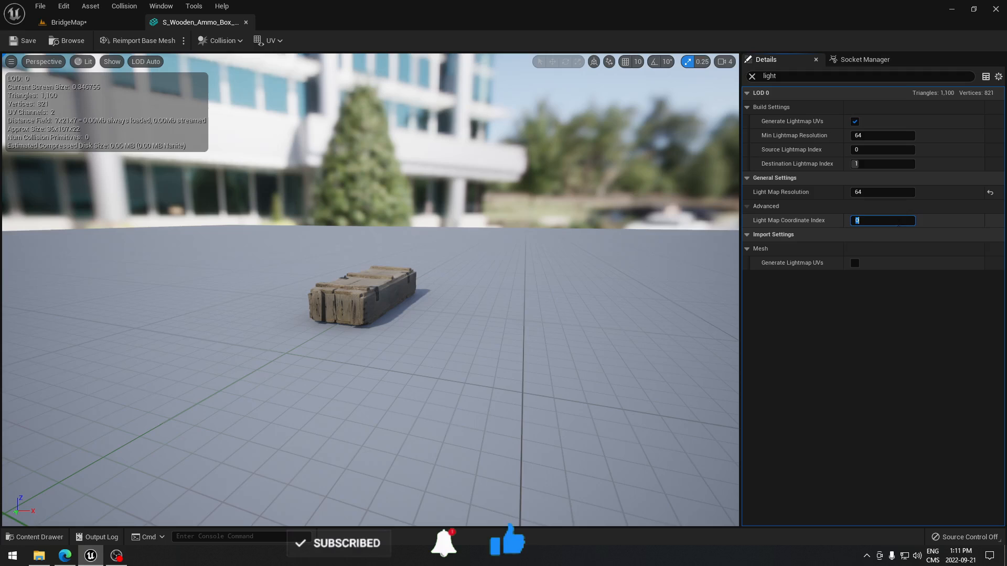
type("1")
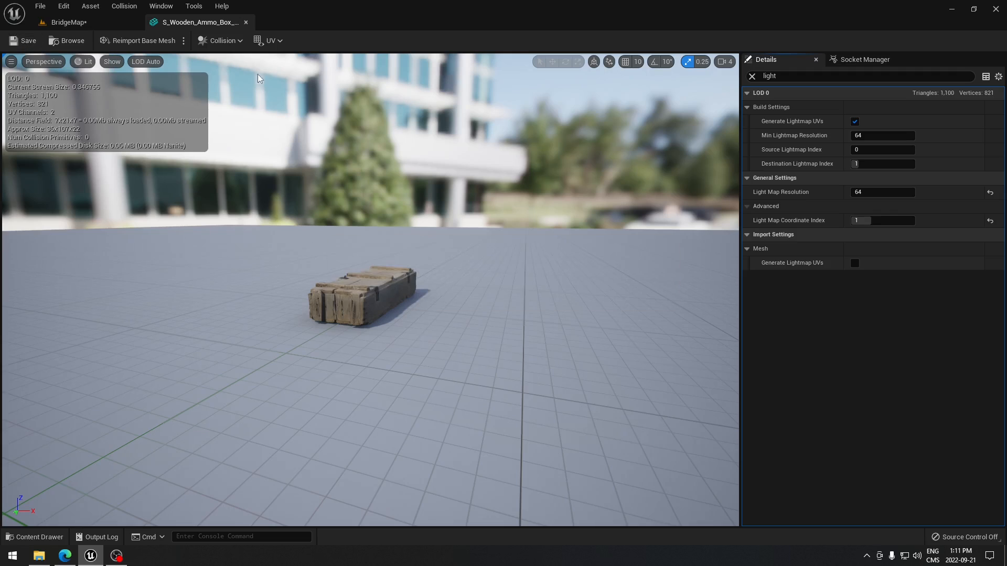
left_click(67, 22)
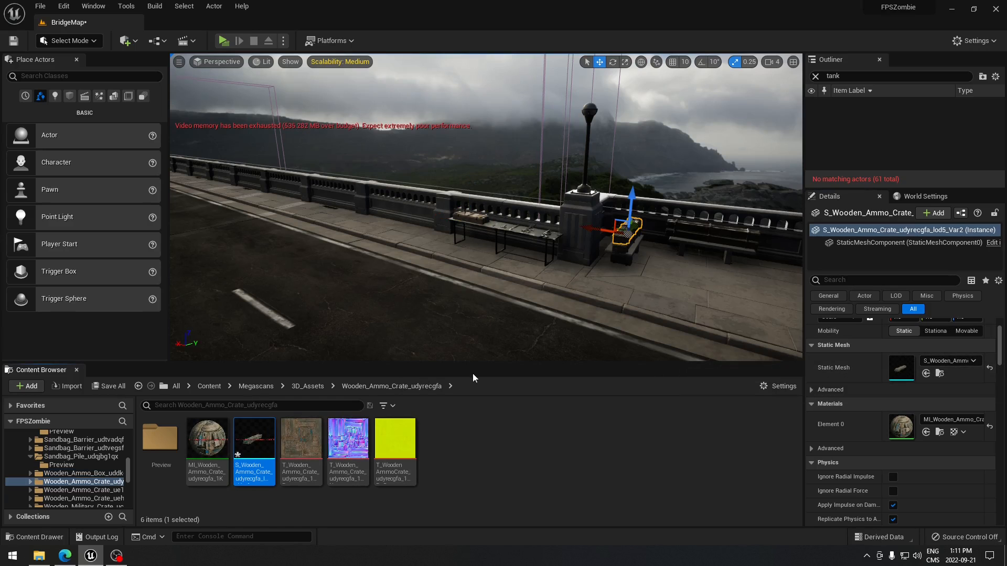
- Open the ammo crate mesh, filter Details by 'ligh', select the lightmap index field, and save
double_click(253, 438)
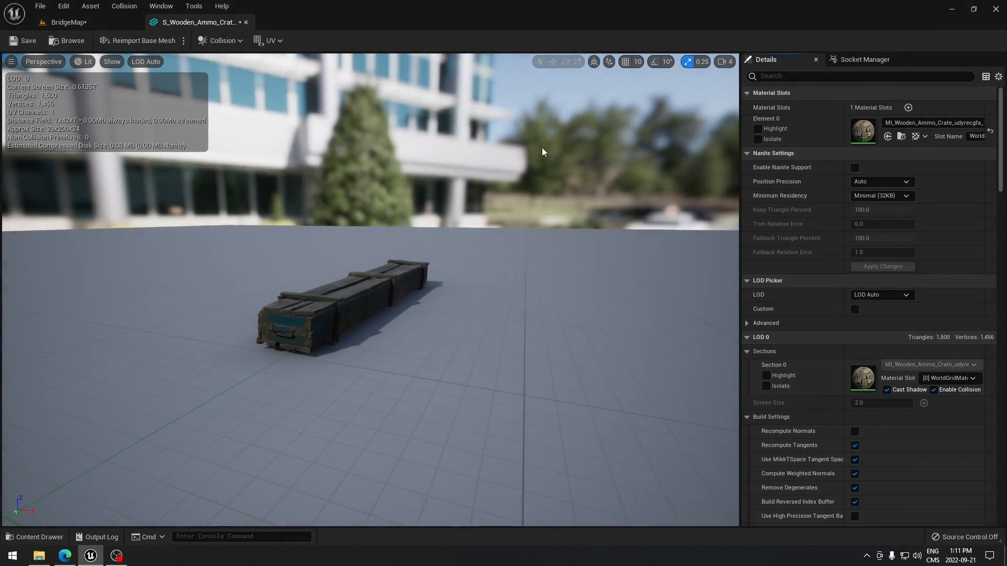
type("light")
type("1")
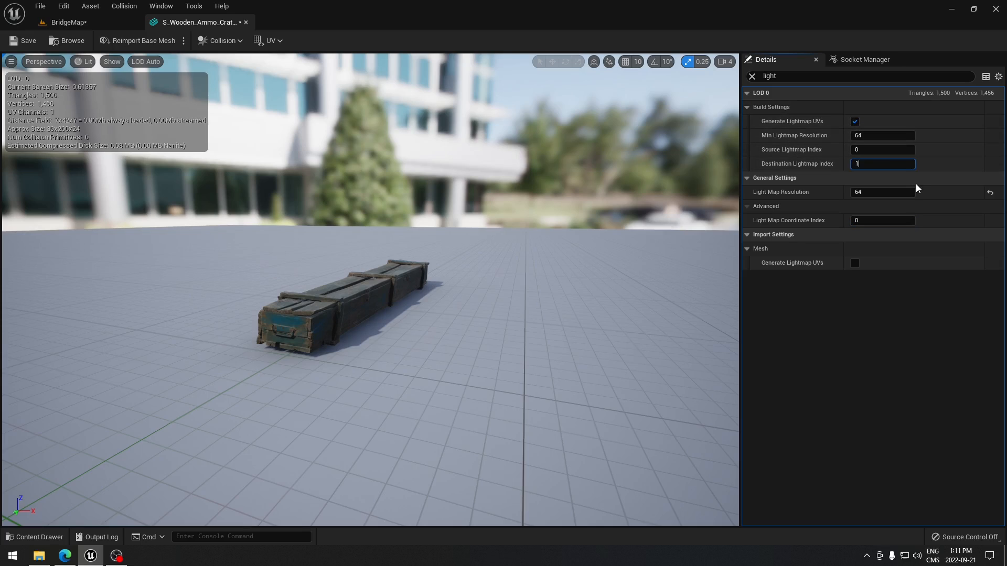
left_click(882, 220)
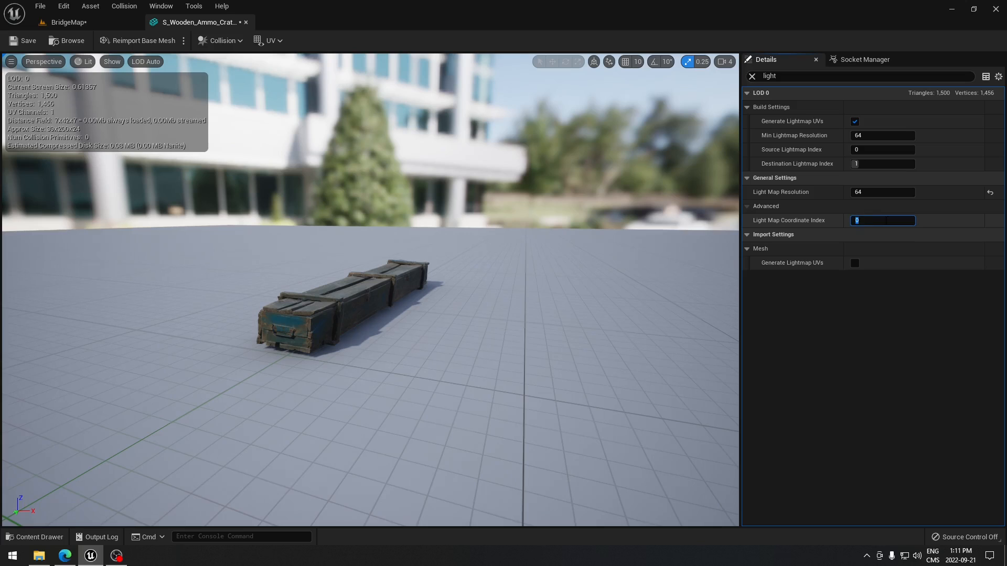
left_click(854, 121)
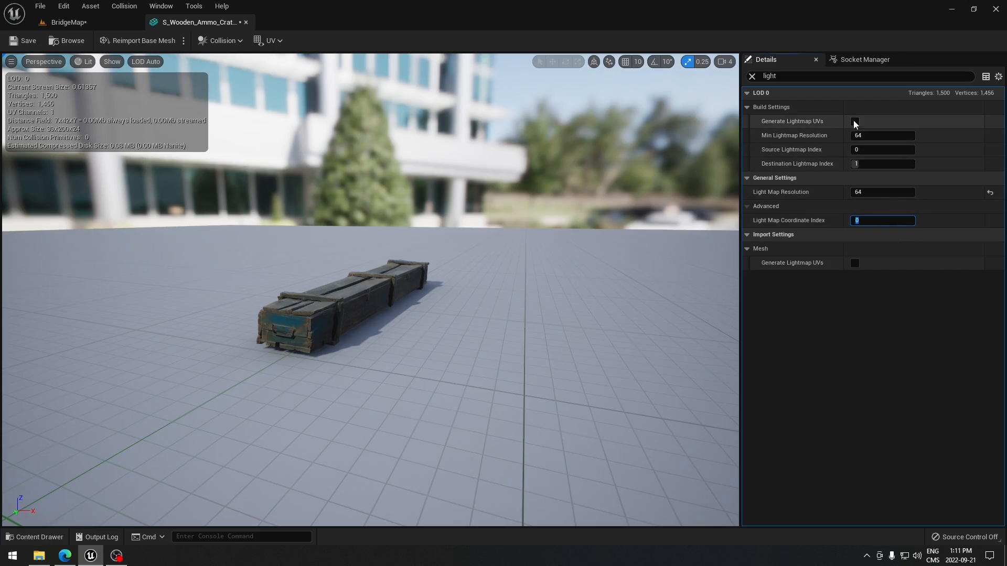
left_click(855, 122)
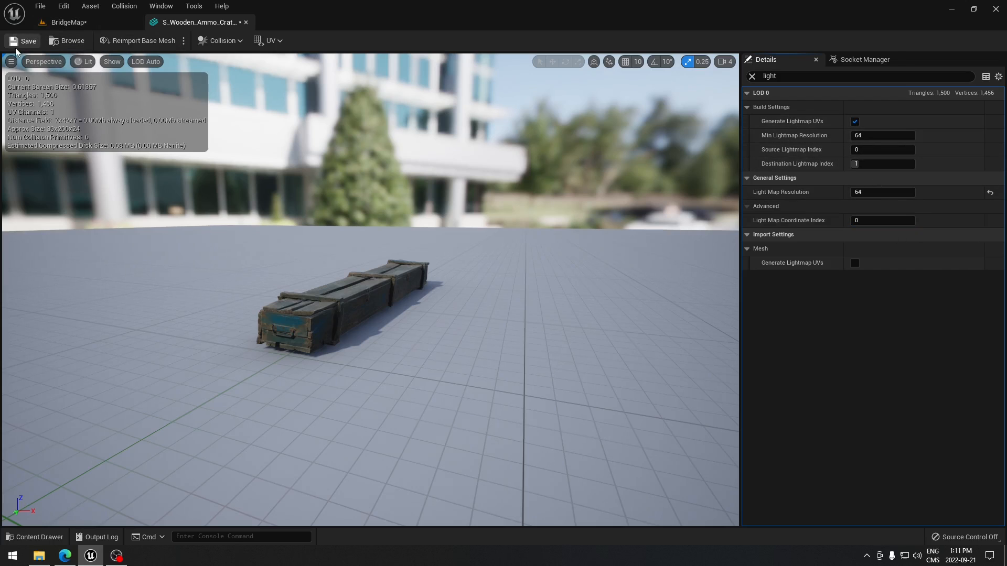
mouse_move(494, 314)
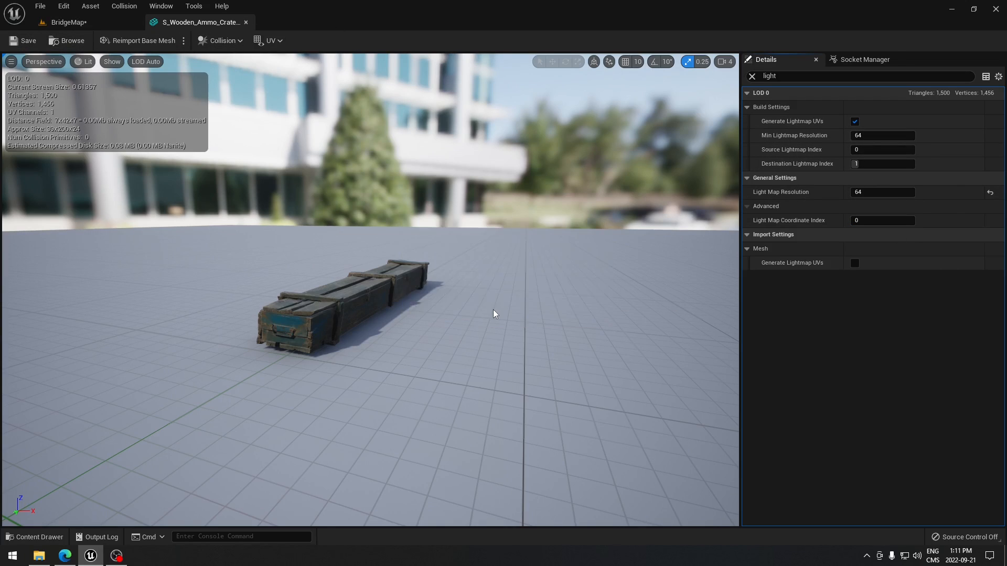
- Clear the Details filter and run Build Lighting Only for the bridge level
left_click(751, 76)
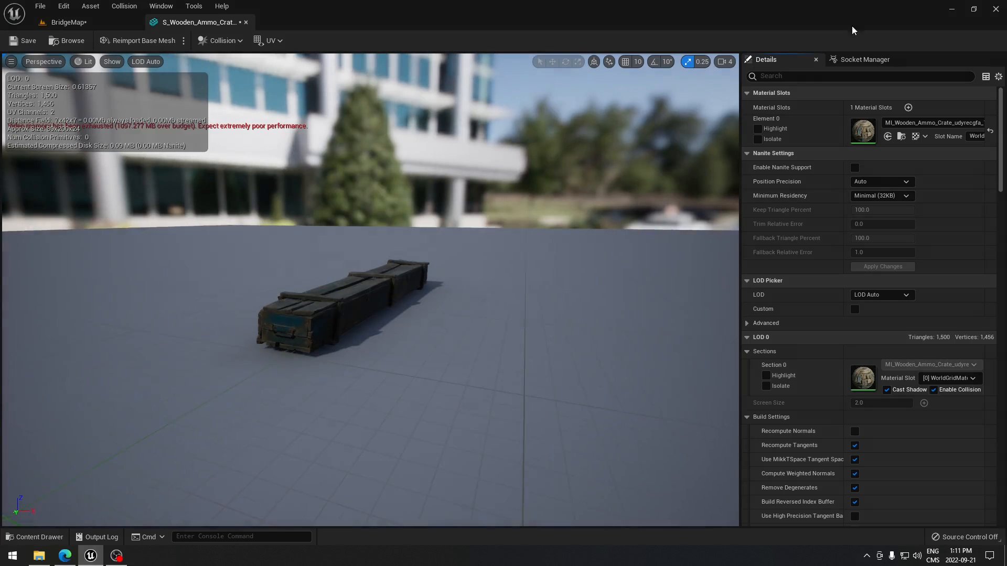
type("light")
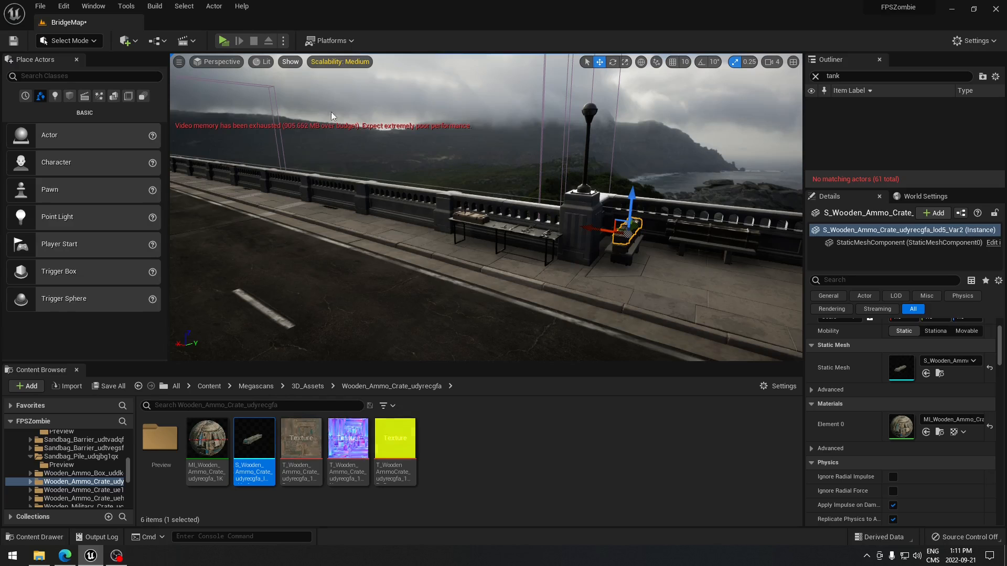
left_click(155, 6)
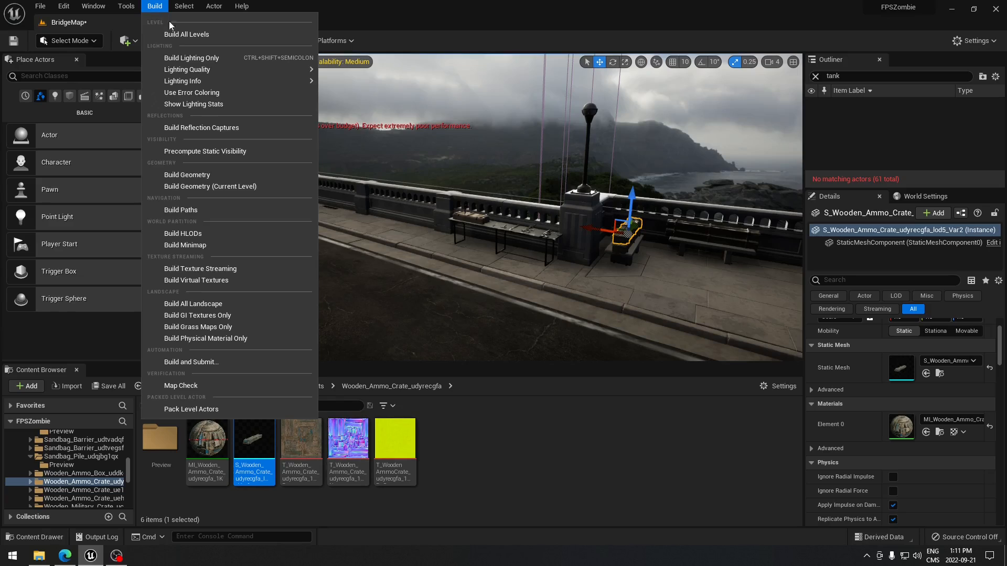
left_click(186, 34)
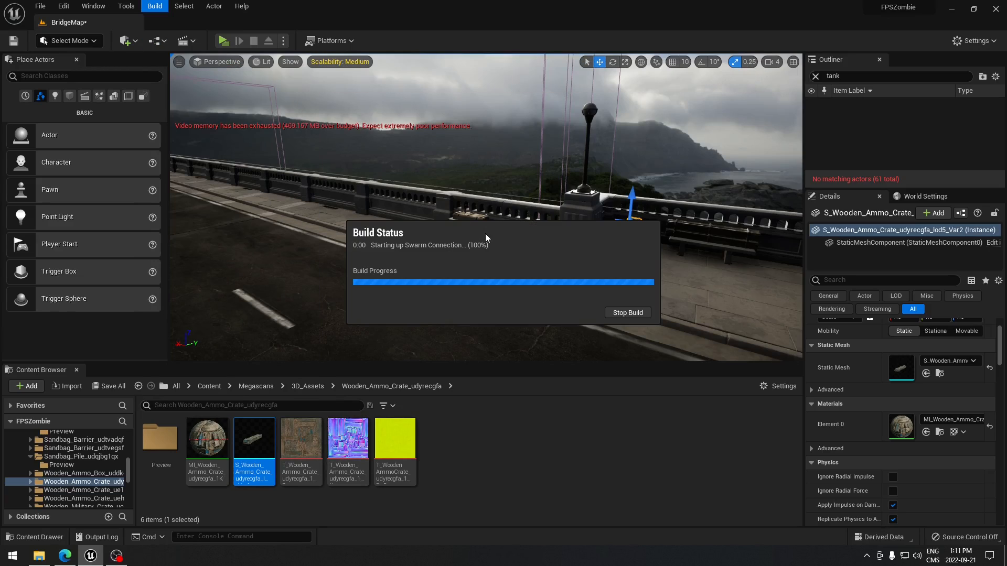